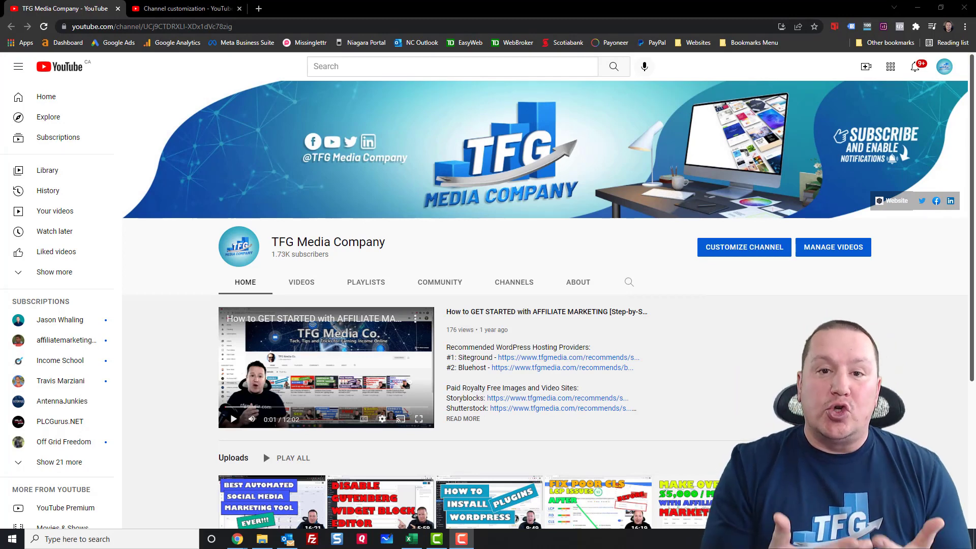
pyautogui.moveTo(528, 286)
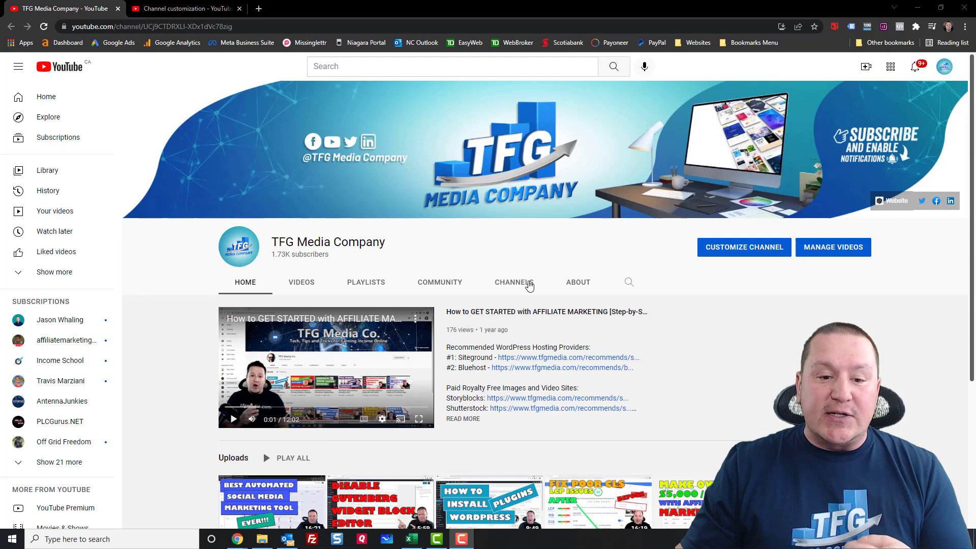
pyautogui.moveTo(635, 325)
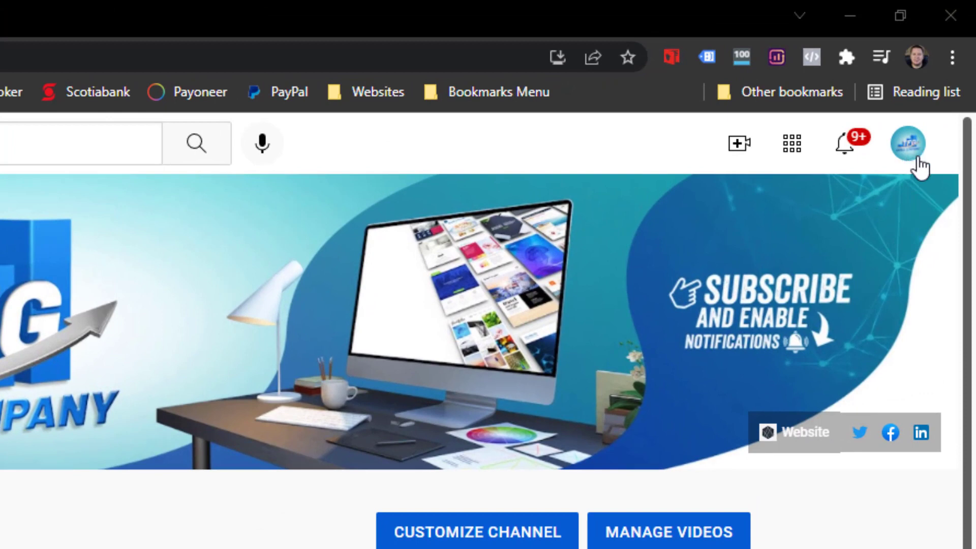
# Go to the channel's homepage via the account menu and start Customize Channel.
pyautogui.click(909, 144)
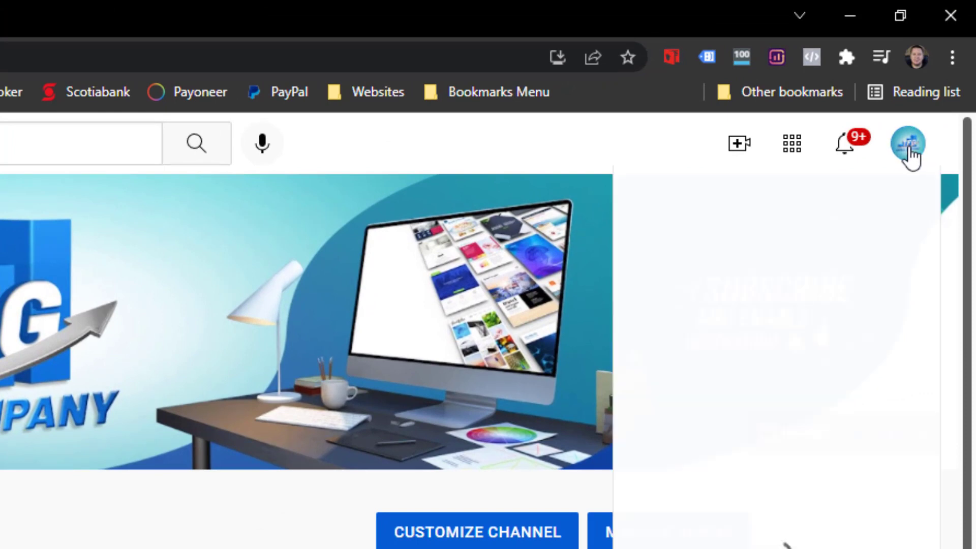
pyautogui.click(908, 143)
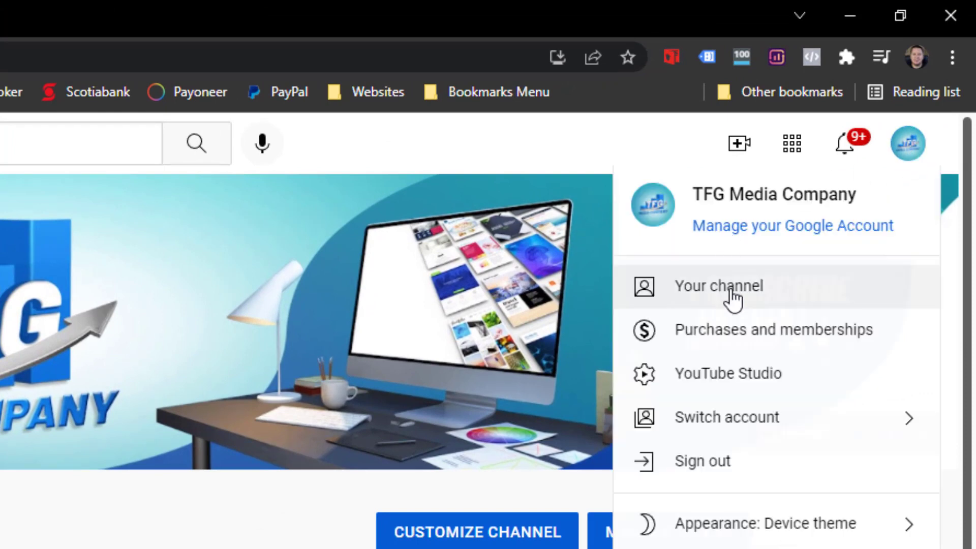
pyautogui.click(719, 286)
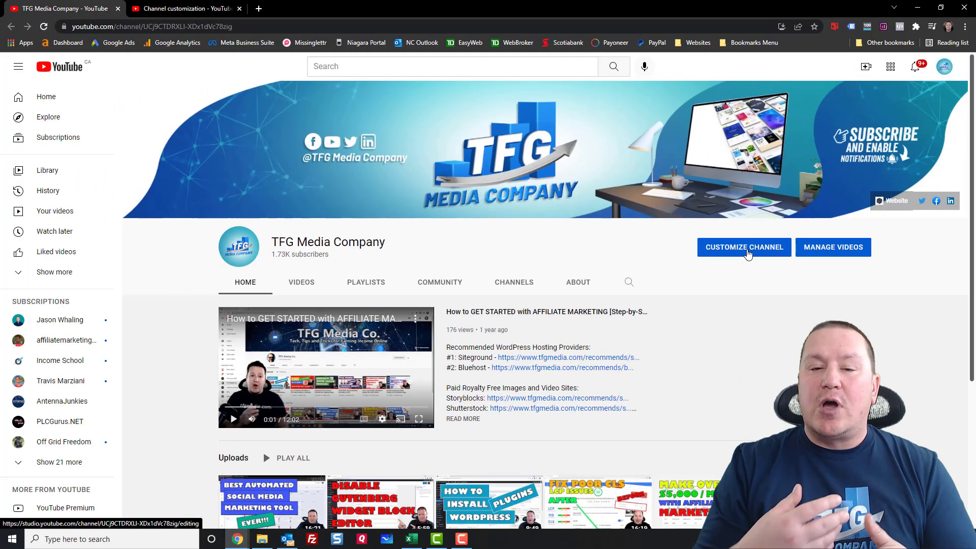
pyautogui.moveTo(638, 208)
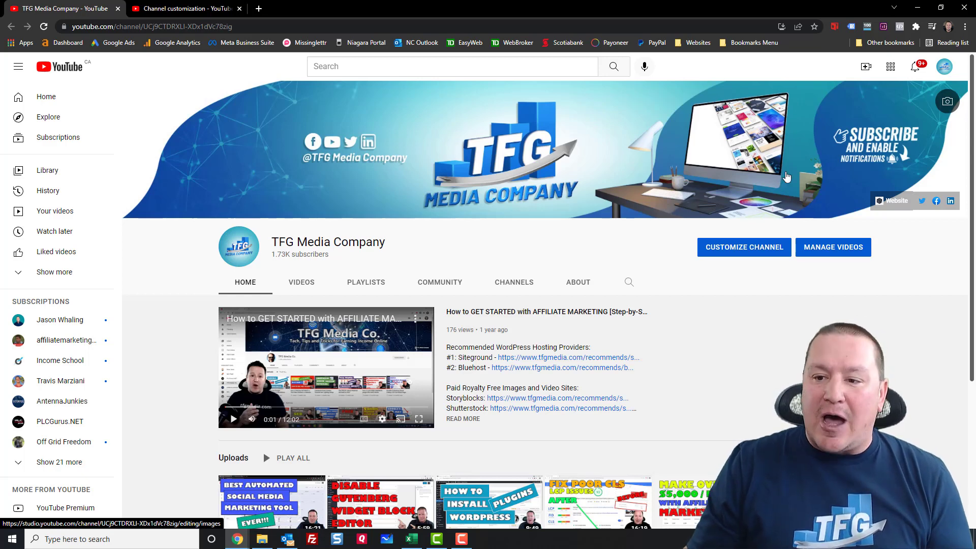
pyautogui.moveTo(649, 170)
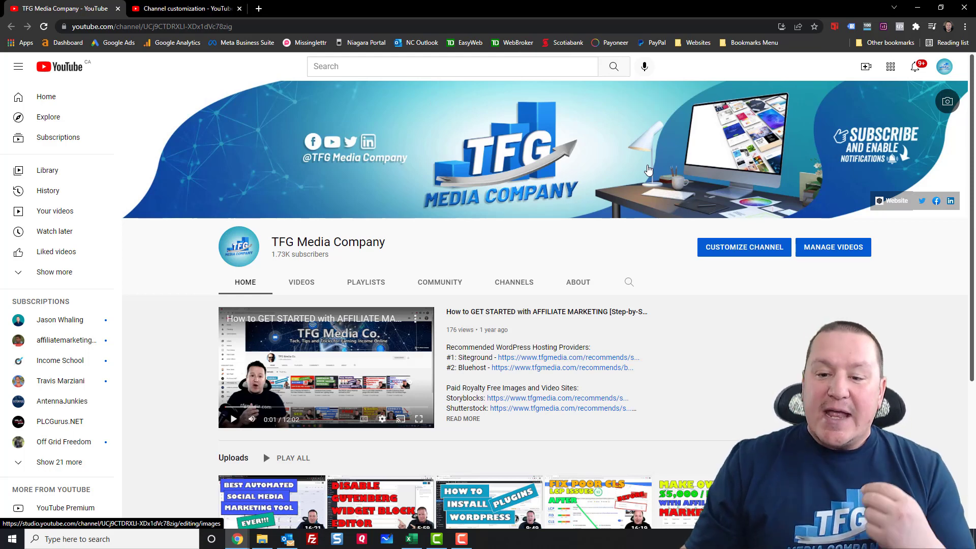
pyautogui.moveTo(676, 198)
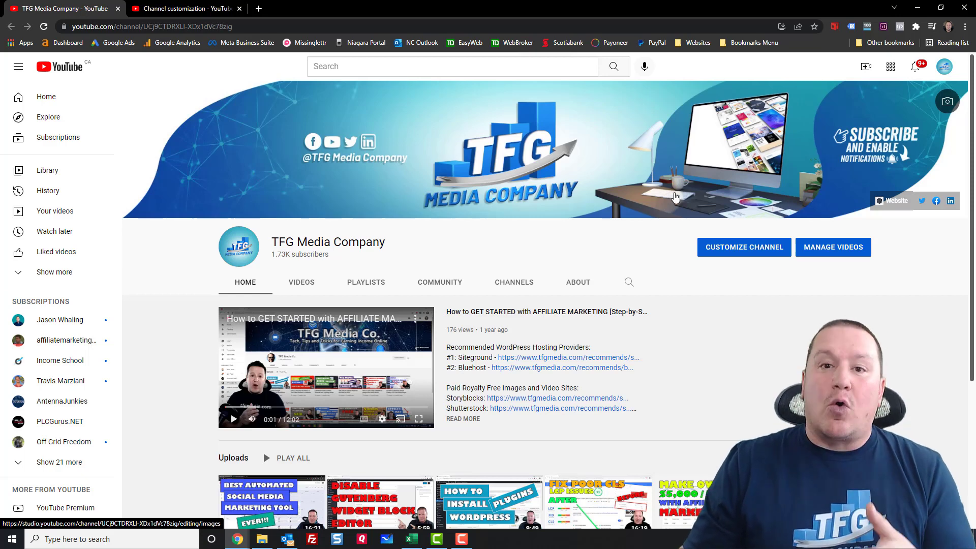
pyautogui.moveTo(741, 255)
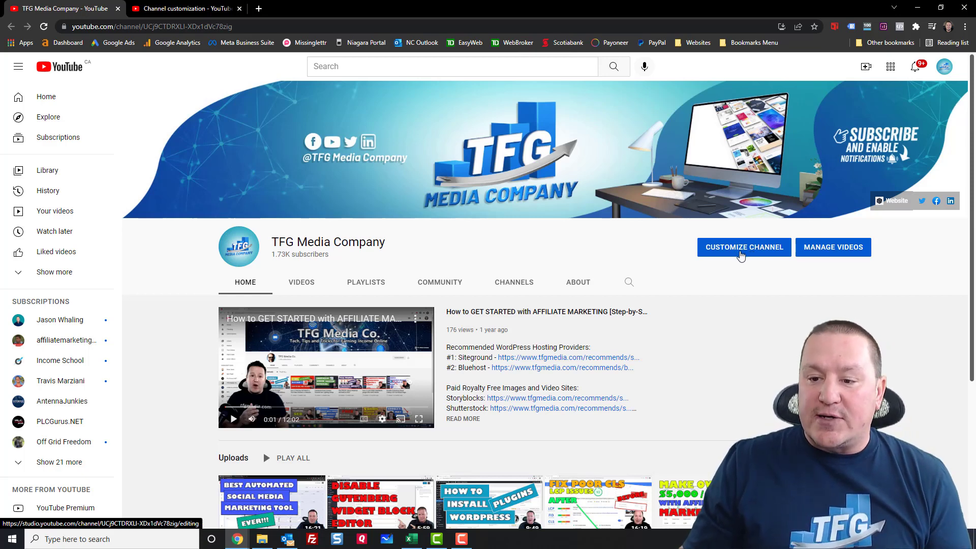
pyautogui.click(743, 247)
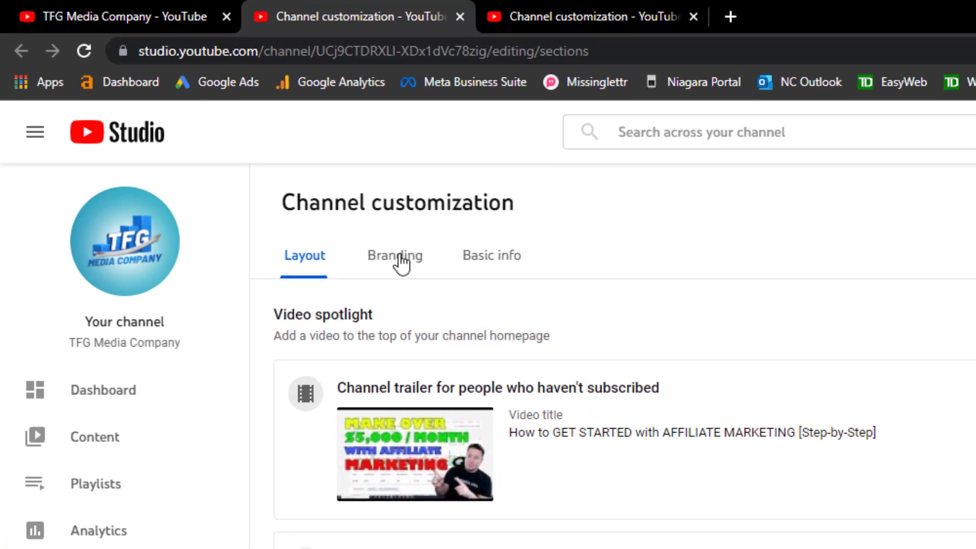
# Switch Channel customization to the Branding section with picture, banner and watermark settings.
pyautogui.click(394, 255)
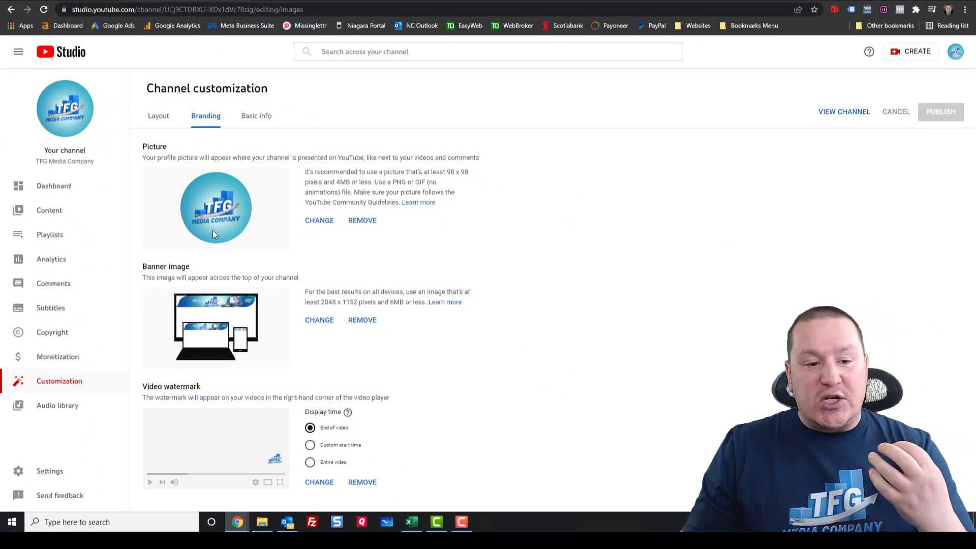
pyautogui.moveTo(173, 278)
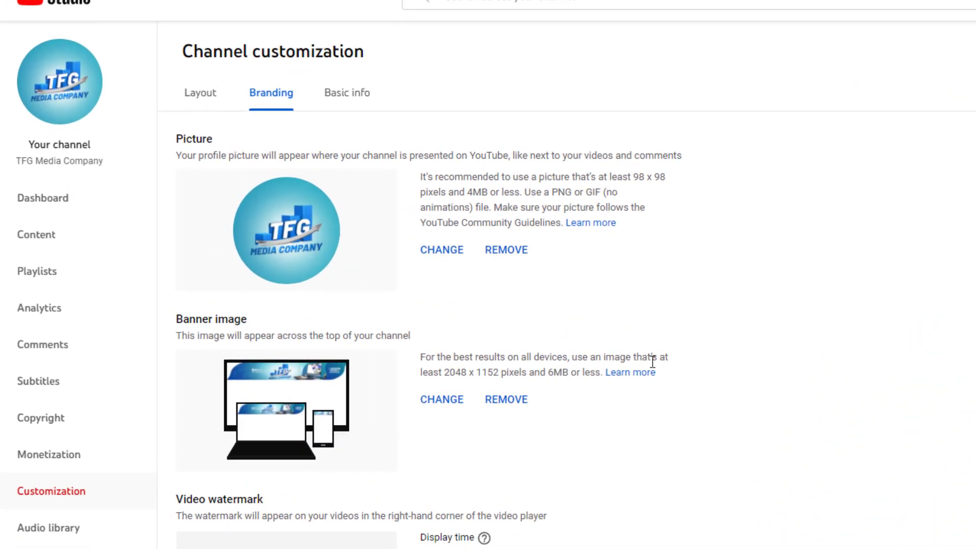
pyautogui.moveTo(472, 385)
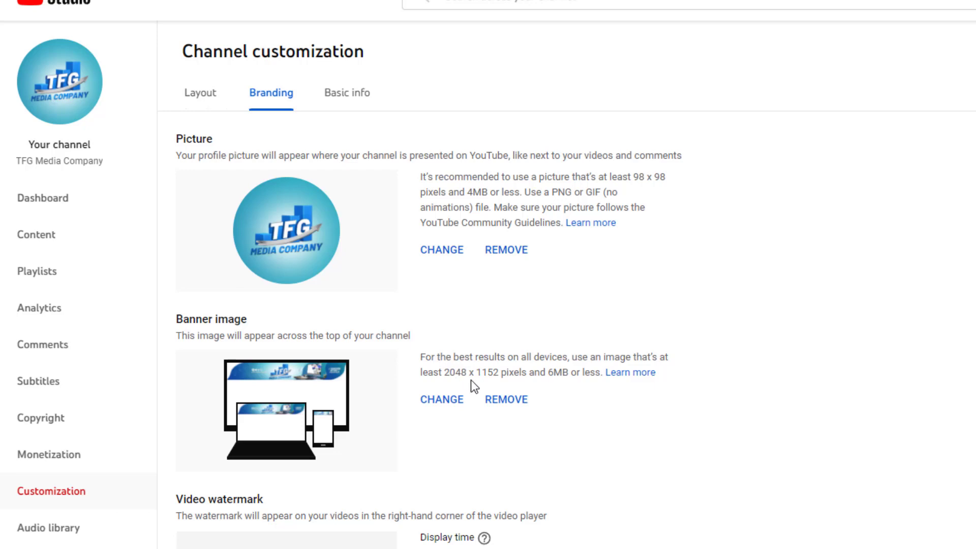
pyautogui.moveTo(526, 397)
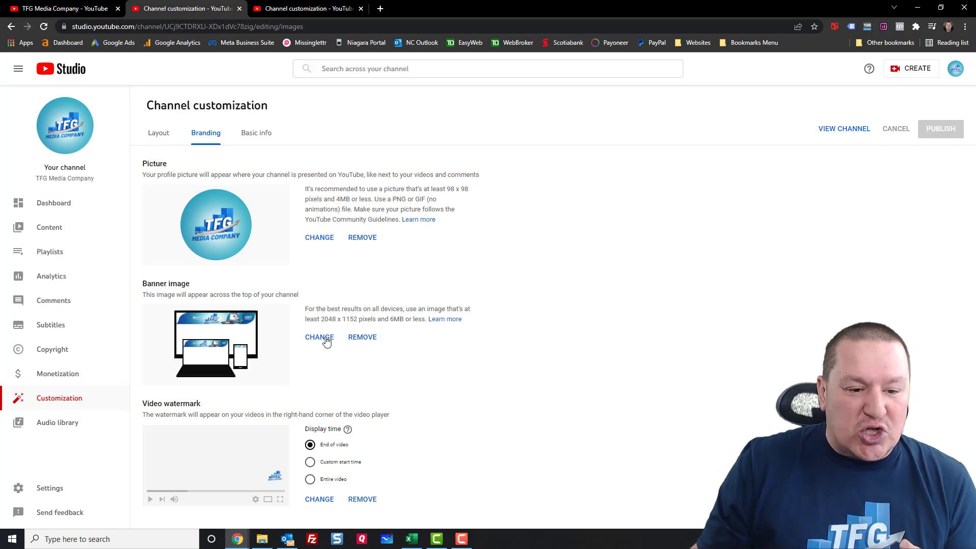
# Replace the banner image with TFG Media Company 55.jpg, loading it into the crop editor.
pyautogui.click(319, 336)
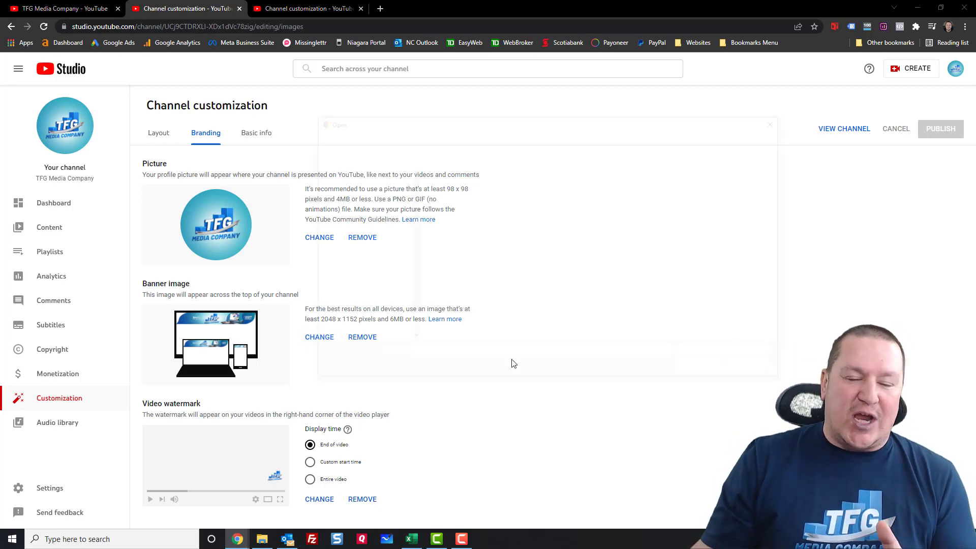
pyautogui.click(319, 237)
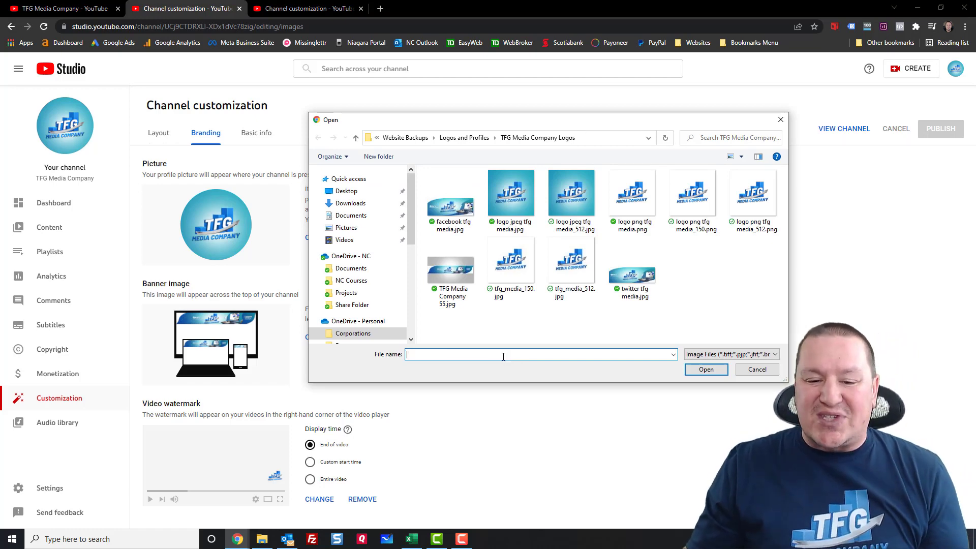
pyautogui.moveTo(450, 268)
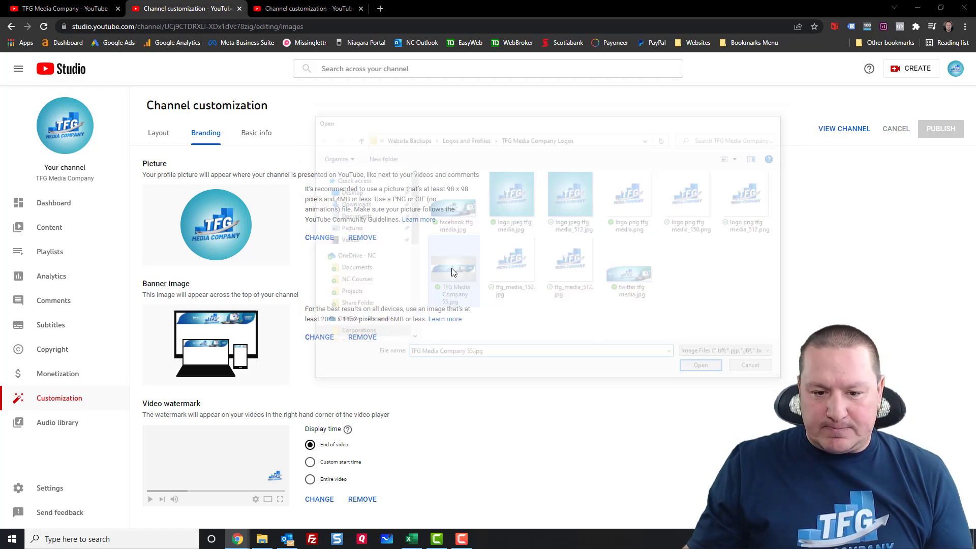
pyautogui.click(700, 365)
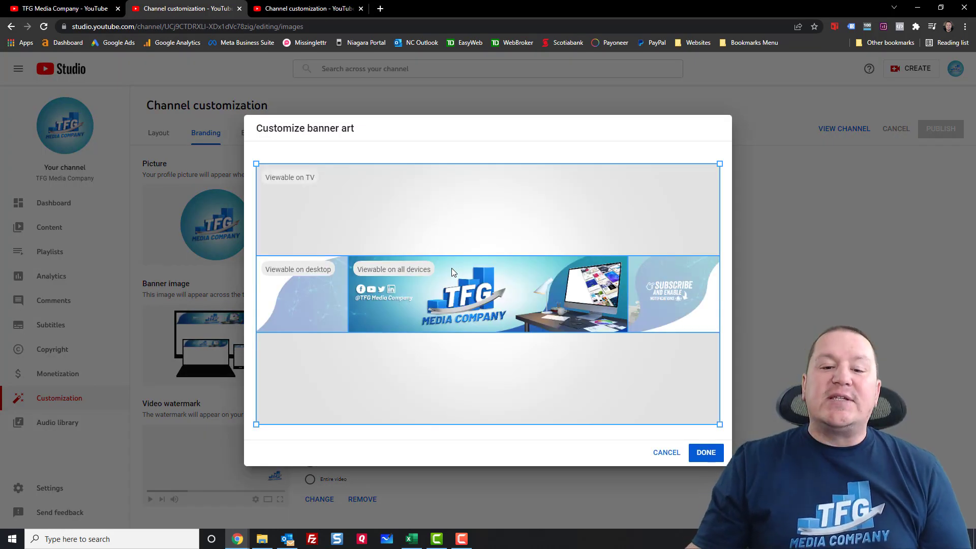